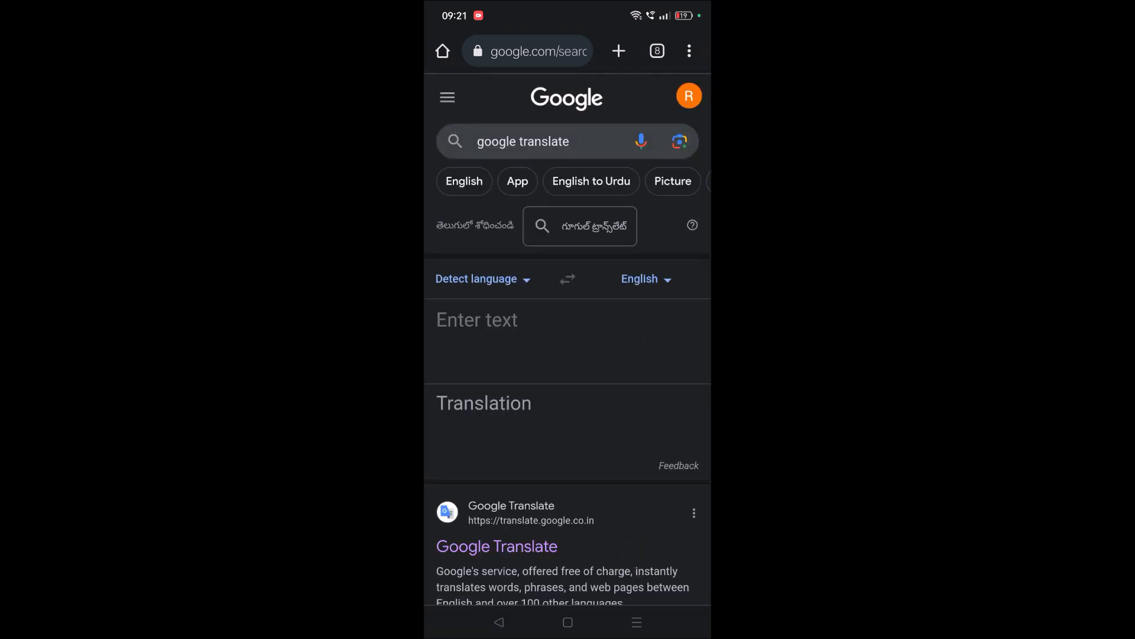
Step: Enter 'hi how are you doing?' into Google Translate, detected as English
{"action": "left_click", "coordinate": [567, 319]}
{"action": "type", "text": "hi how are you doing?"}
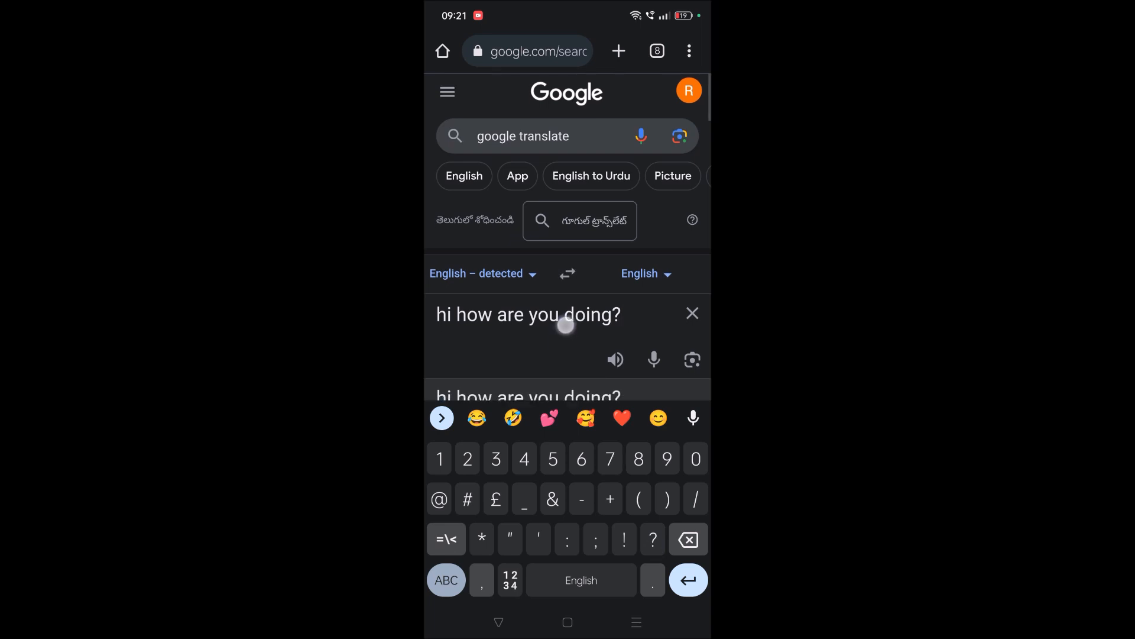
{"action": "scroll", "scroll_direction": "down", "scroll_amount": 3}
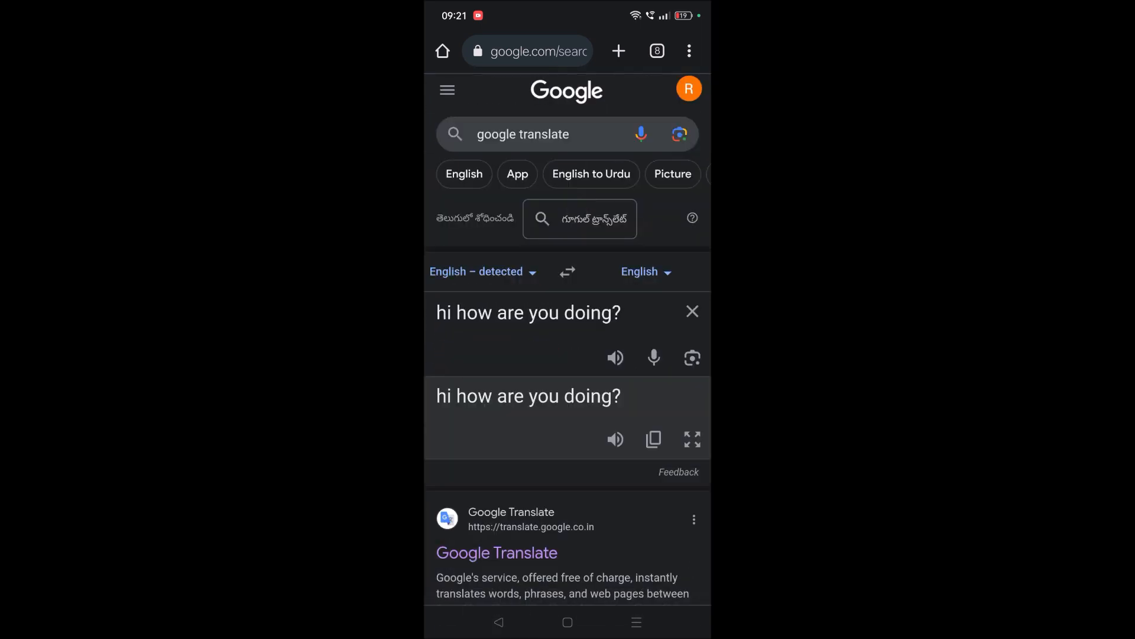
Step: Set Spanish as the target language, yielding '¿Hola cómo estás?'
{"action": "left_click", "coordinate": [639, 272]}
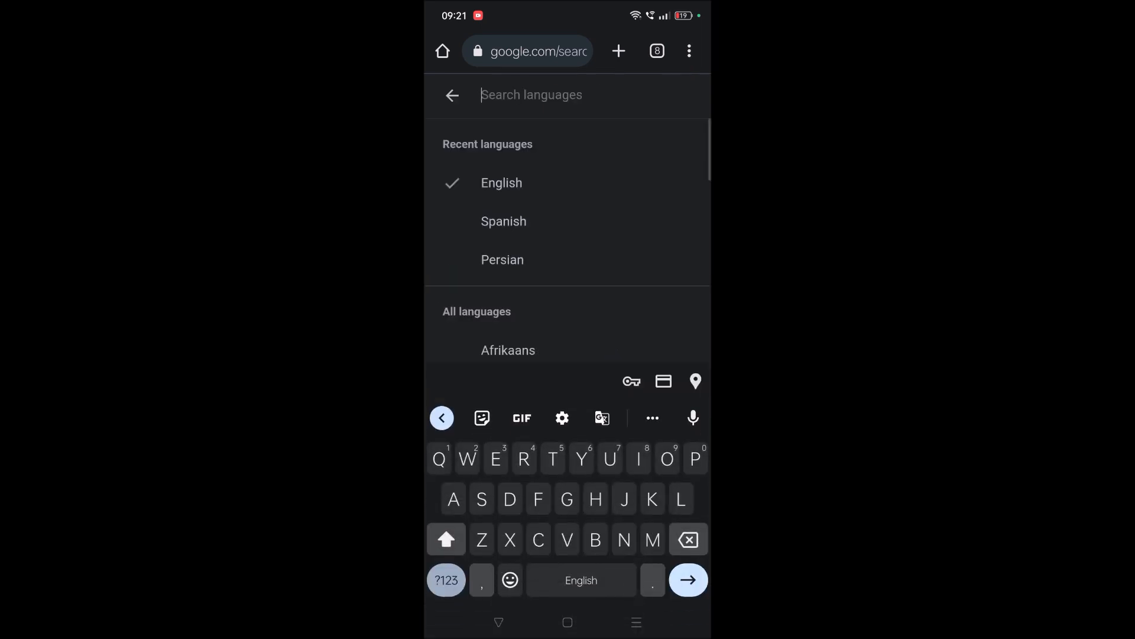
{"action": "type", "text": "Spa"}
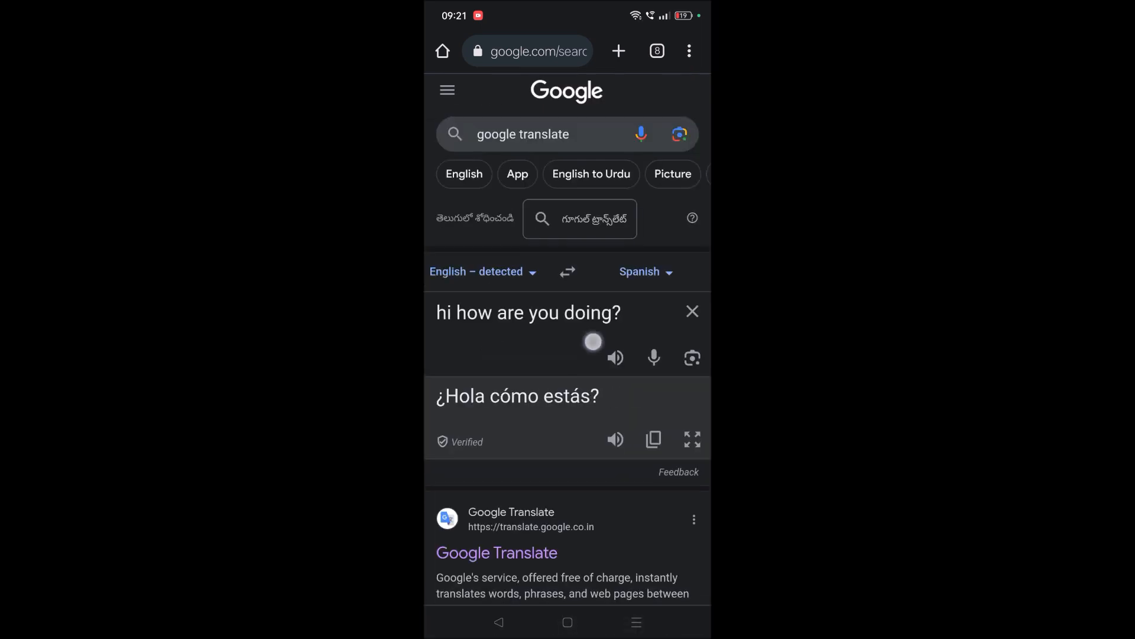
{"action": "scroll", "scroll_direction": "down", "scroll_amount": 3}
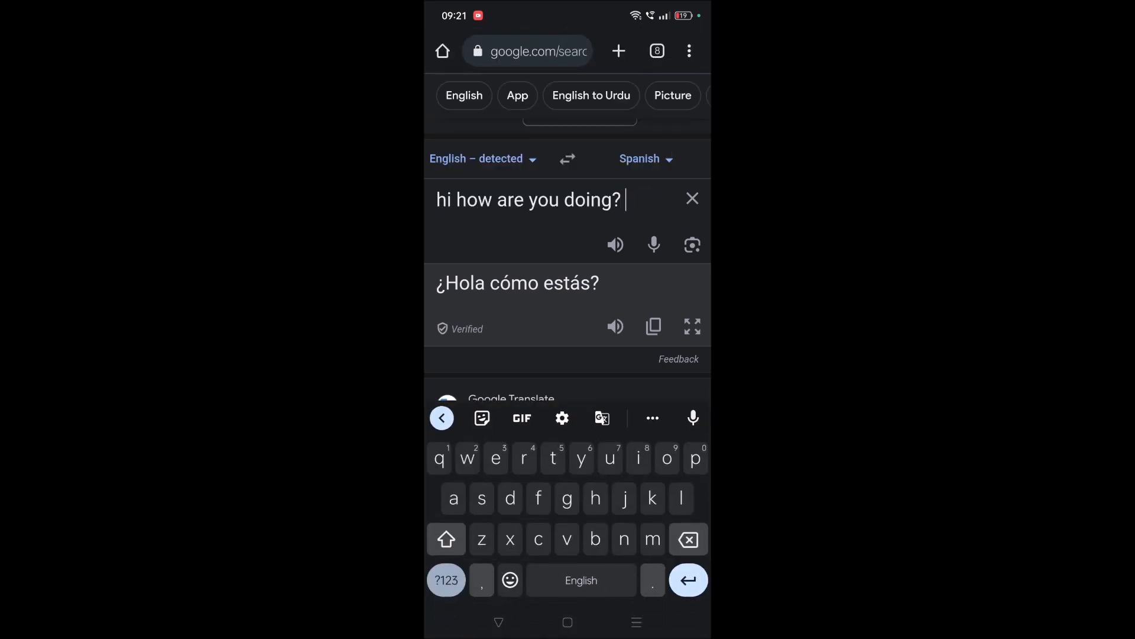
Step: Add a further English sentence and copy the longer Spanish translation
{"action": "left_click", "coordinate": [691, 417]}
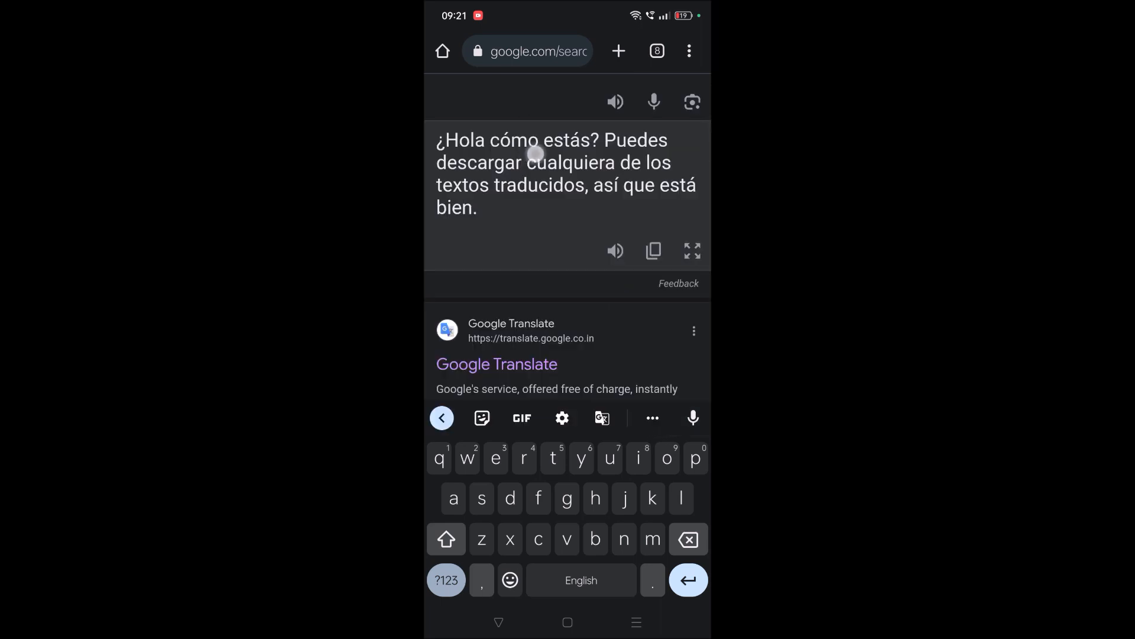
{"action": "scroll", "scroll_direction": "down", "scroll_amount": 3}
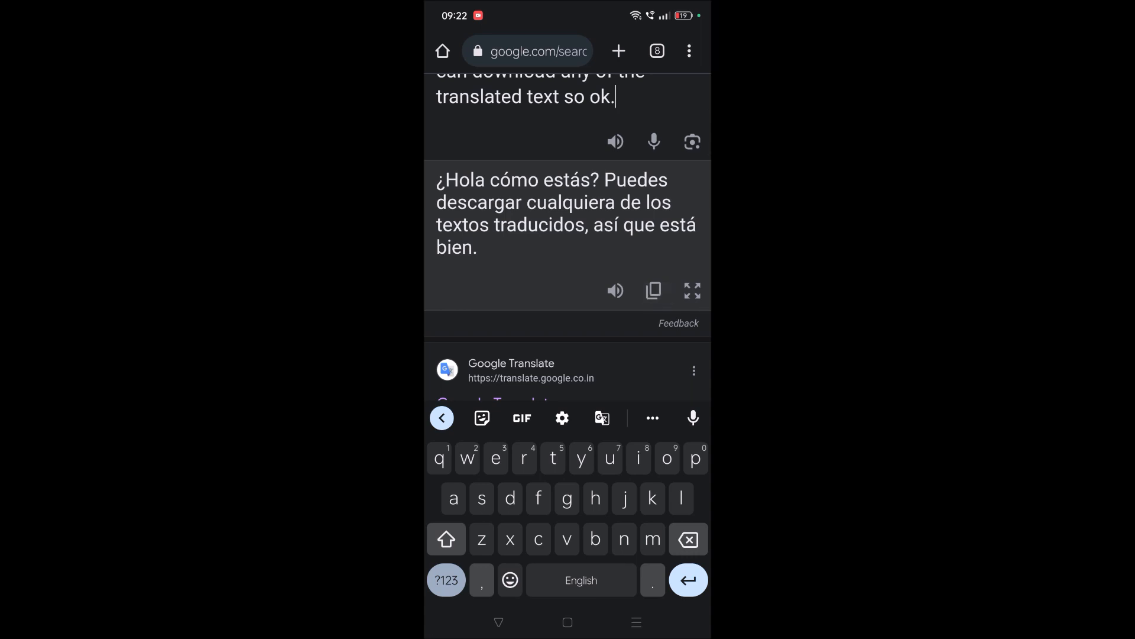
{"action": "left_click", "coordinate": [652, 291]}
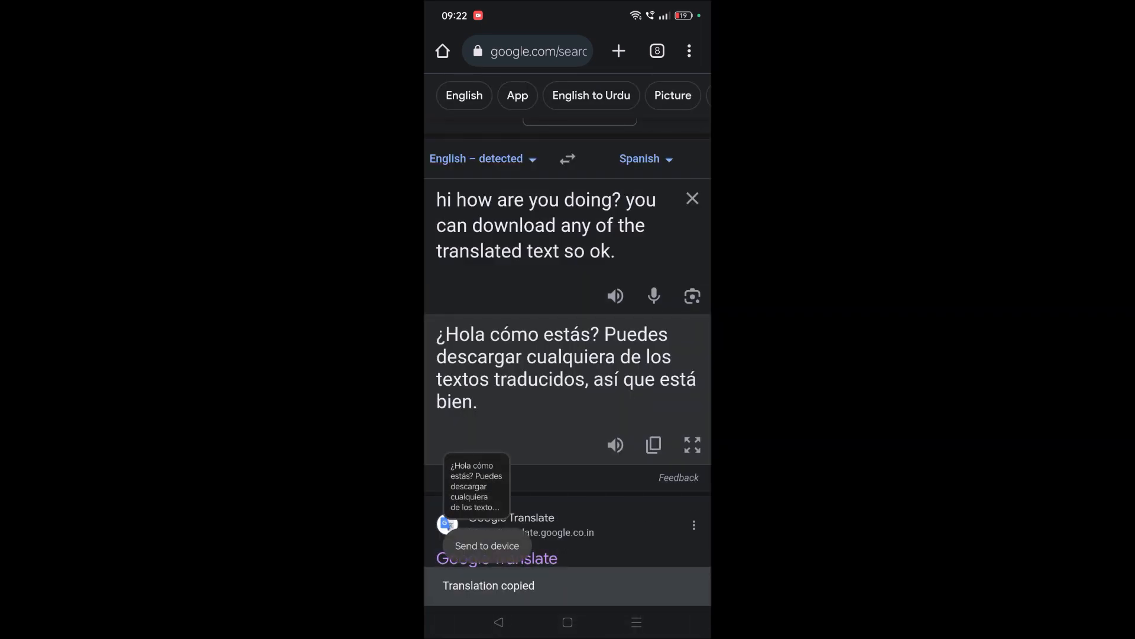
{"action": "left_click", "coordinate": [526, 51]}
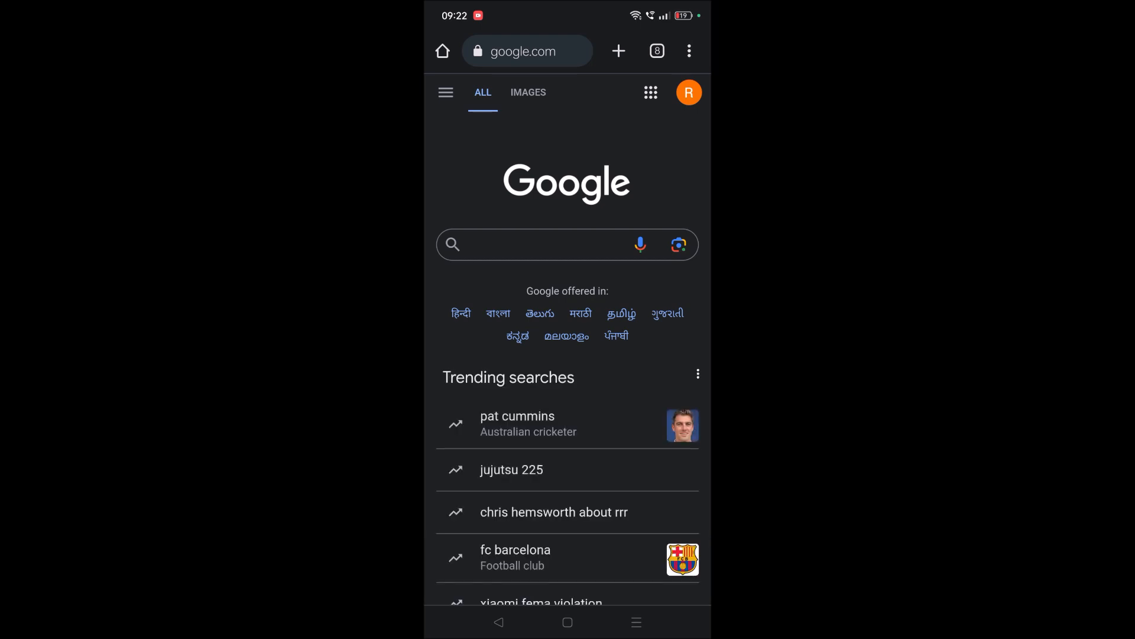
Step: Search Google for 'sound of text' and go to the Sound of Text website
{"action": "left_click", "coordinate": [539, 255]}
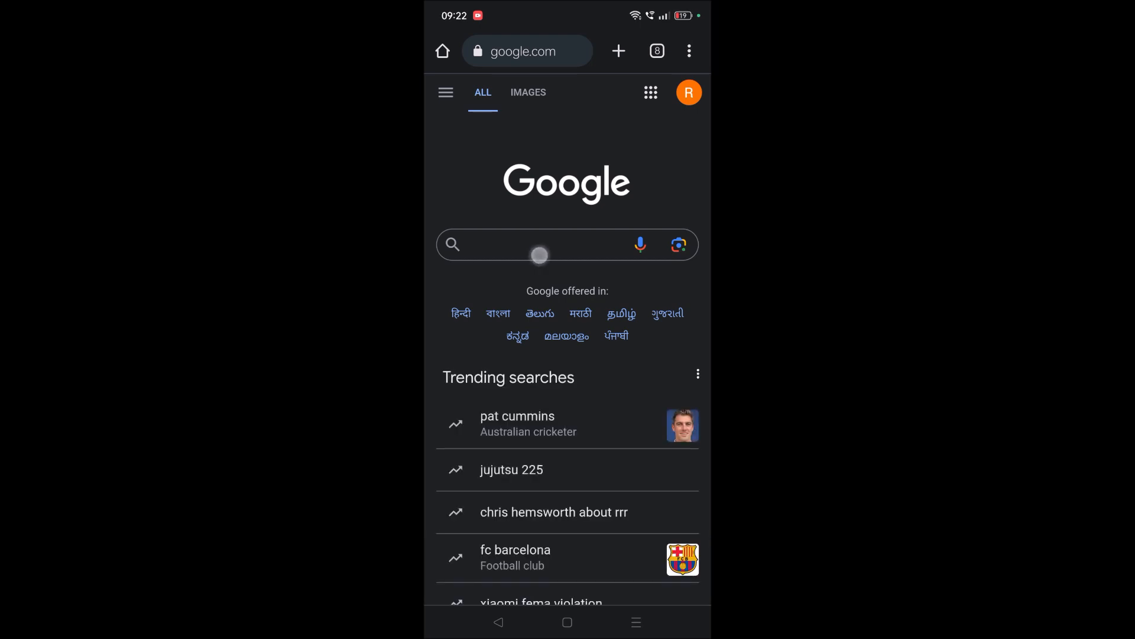
{"action": "type", "text": "sound of text"}
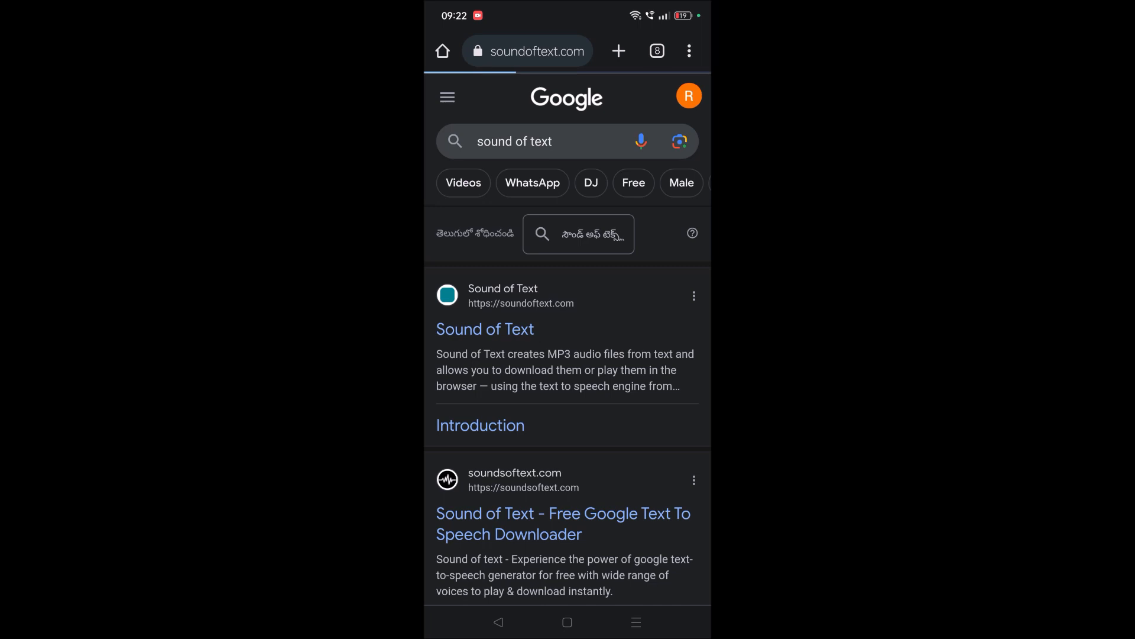
{"action": "left_click", "coordinate": [485, 329]}
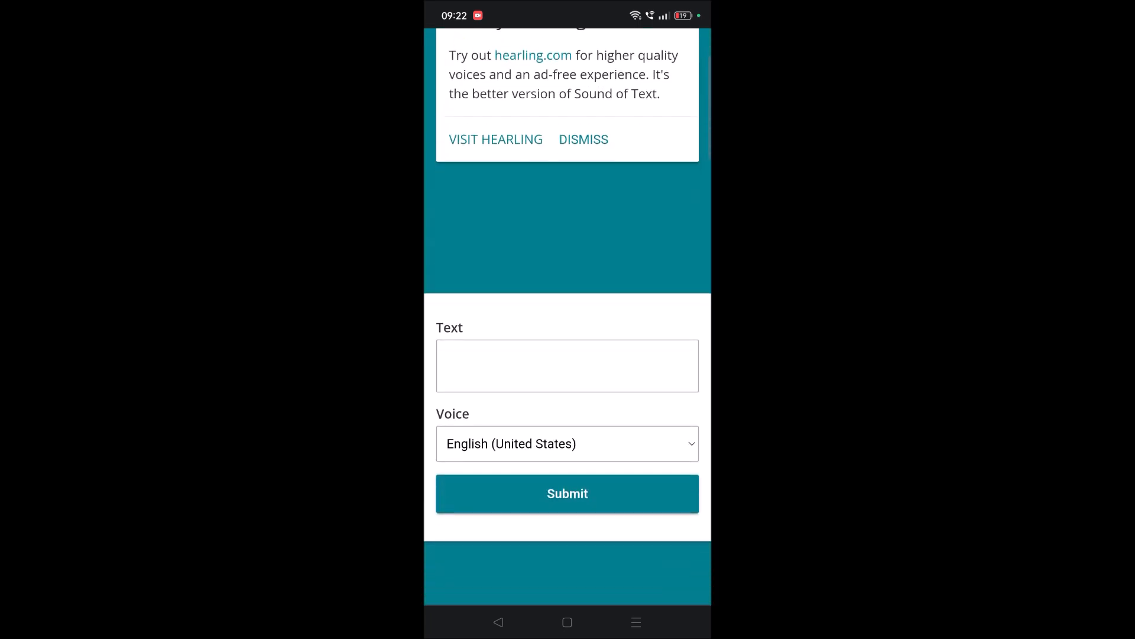
Step: Paste the Spanish translation into the Text box and select the Spanish (Mexico) voice
{"action": "left_click", "coordinate": [567, 365]}
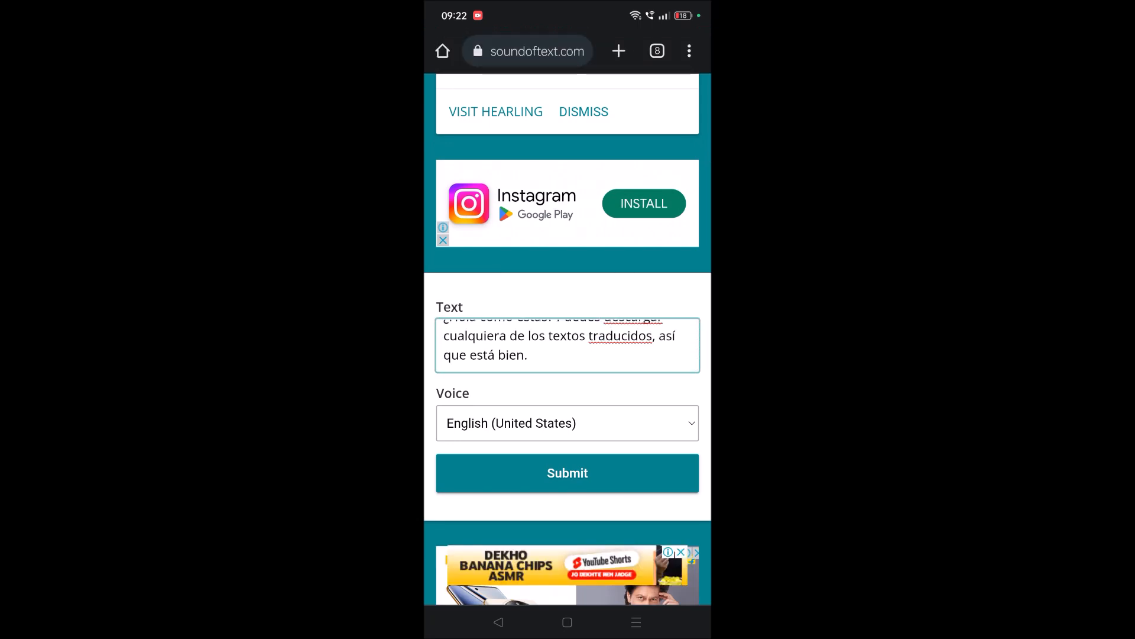
{"action": "left_click", "coordinate": [567, 423]}
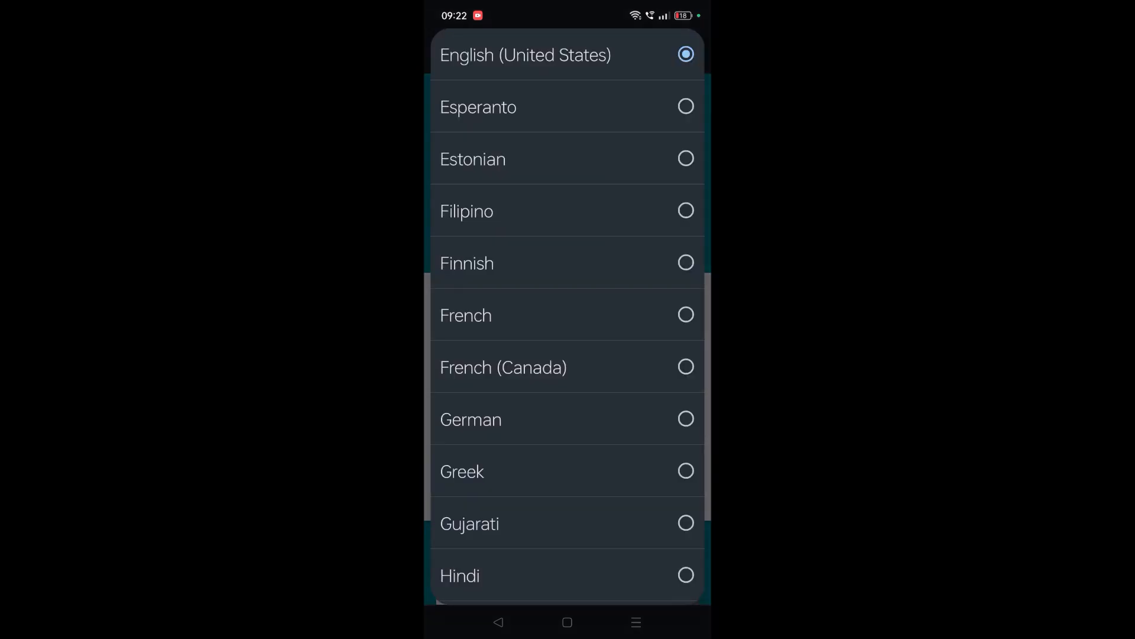
{"action": "scroll", "scroll_direction": "down", "scroll_amount": 3}
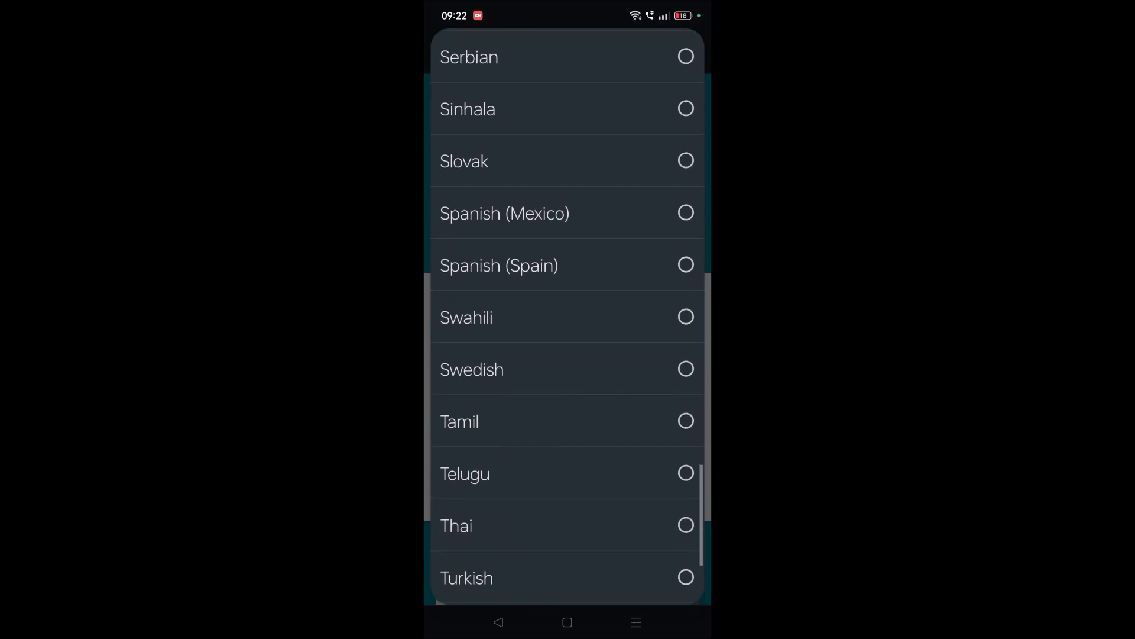
{"action": "scroll", "scroll_direction": "down", "scroll_amount": 3}
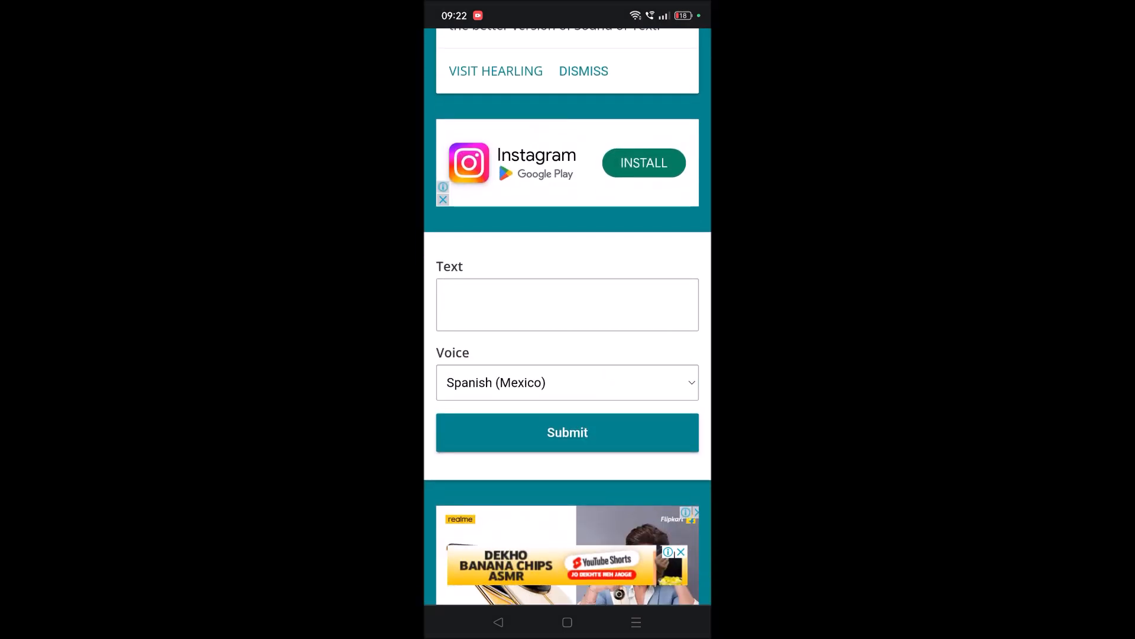
Step: Submit the form and scroll to the Spanish (Mexico) sound under Sounds
{"action": "scroll", "scroll_direction": "down", "scroll_amount": 3}
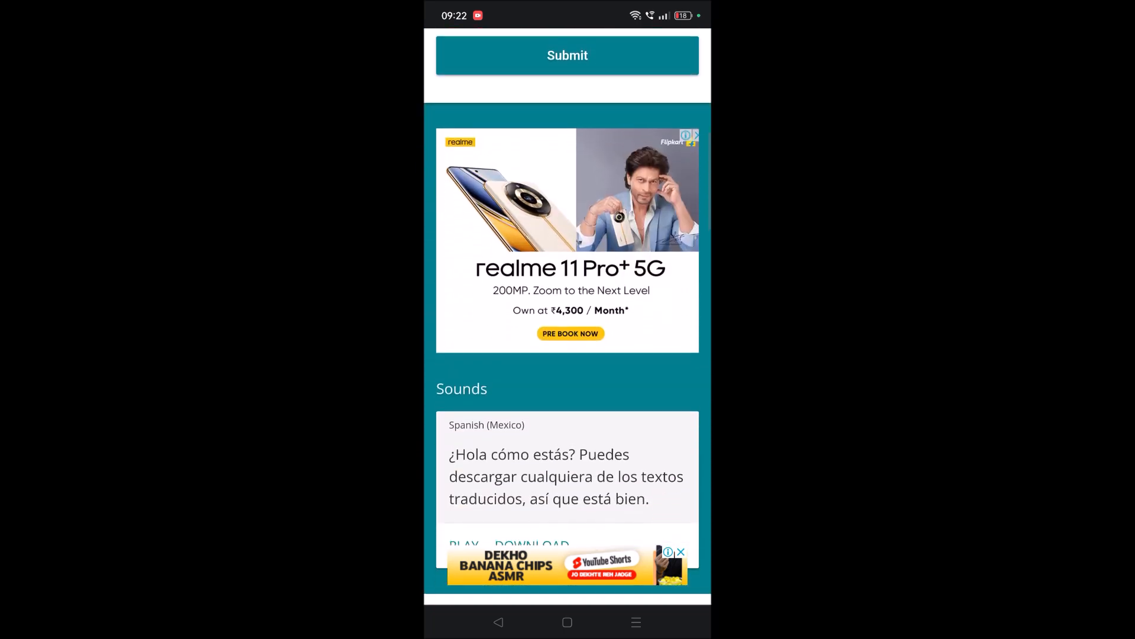
{"action": "scroll", "scroll_direction": "down", "scroll_amount": 3}
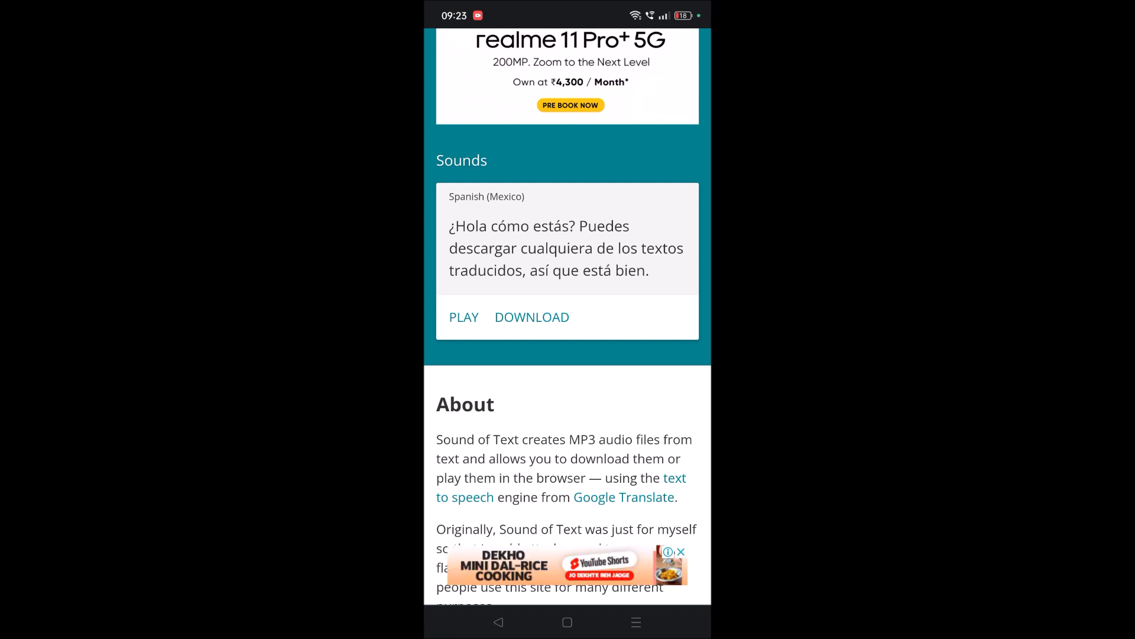
{"action": "scroll", "scroll_direction": "down", "scroll_amount": 3}
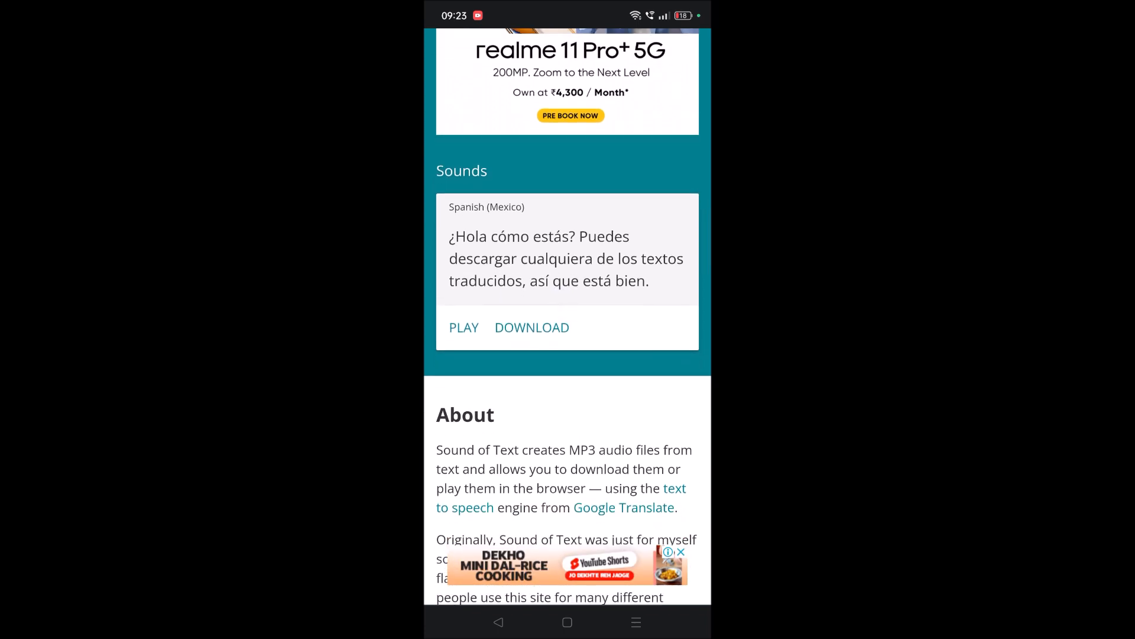
Step: Download the Spanish sound as a 27.28 KB MP3 and open it for playback
{"action": "left_click", "coordinate": [531, 327]}
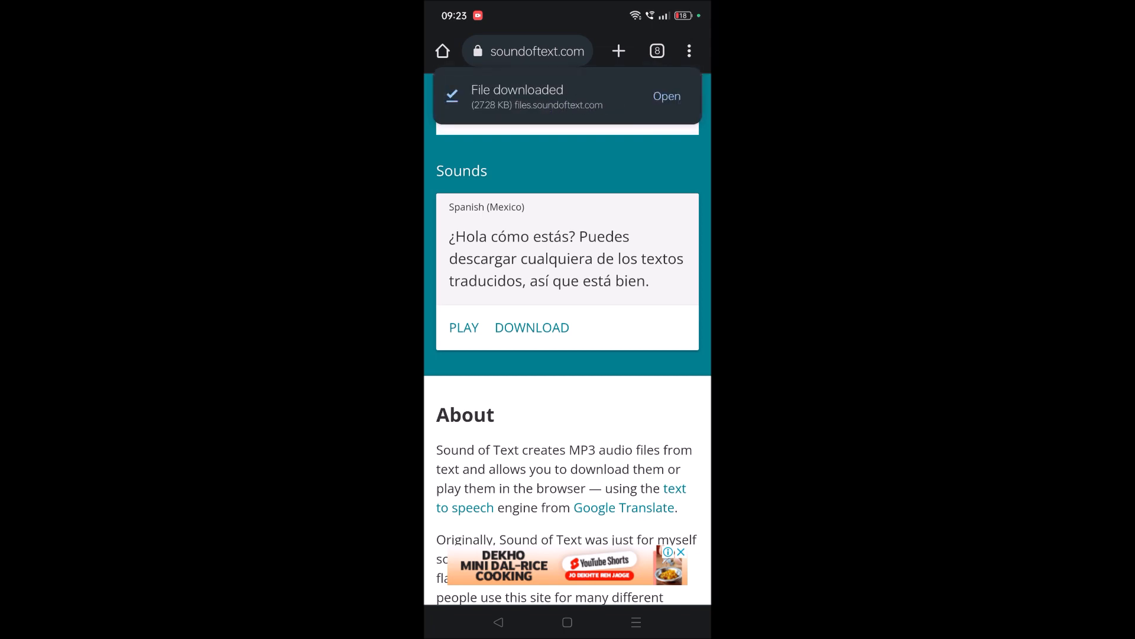
{"action": "left_click", "coordinate": [665, 95]}
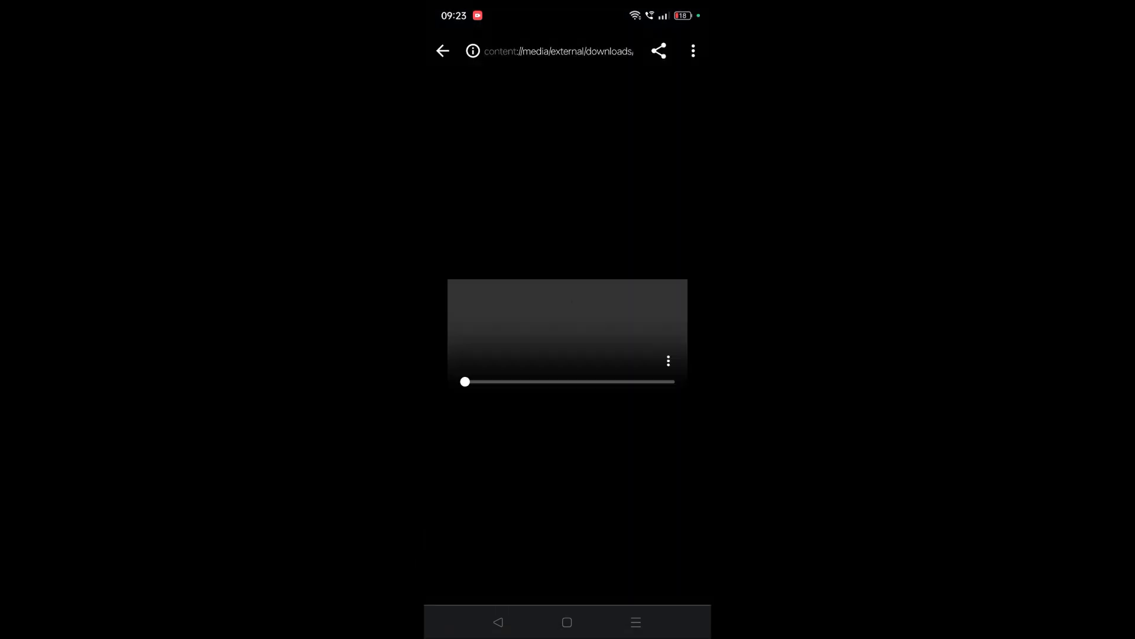